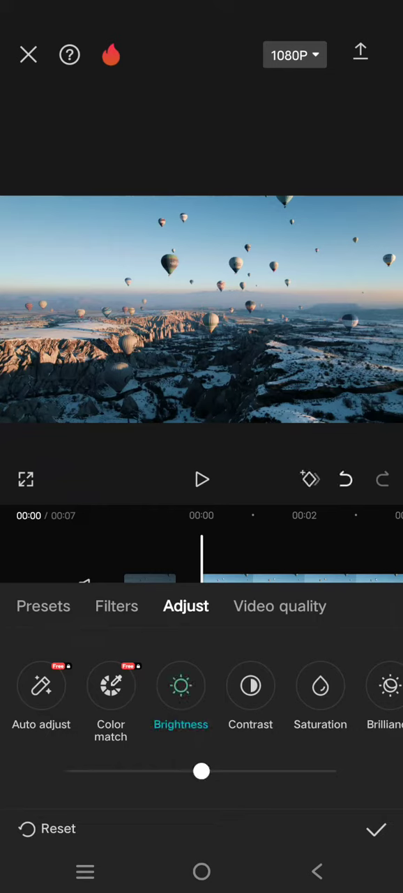
# Step: Drag Brightness down to darken the balloon clip and set Contrast to 3
pyautogui.moveTo(201, 771); pyautogui.dragTo(132, 771)
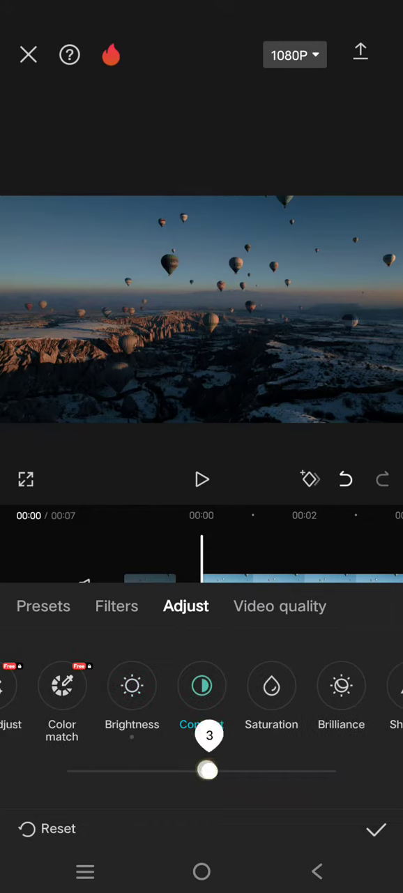
pyautogui.moveTo(208, 770); pyautogui.dragTo(229, 771)
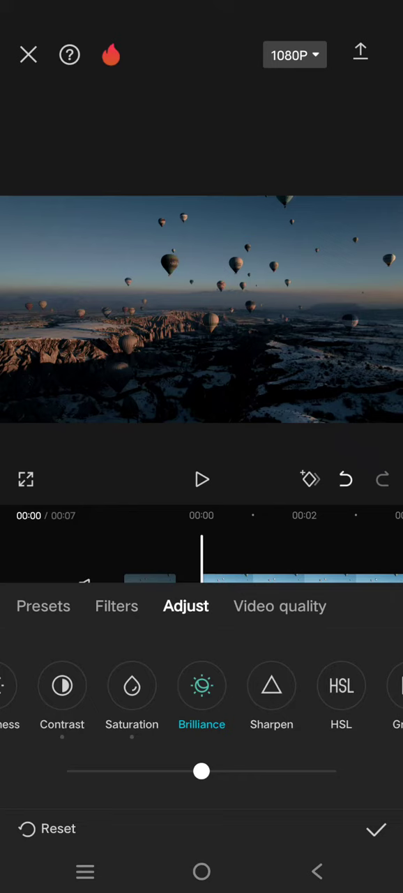
# Step: Pull the Brilliance slider down to -13 on the balloon footage
pyautogui.moveTo(202, 771); pyautogui.dragTo(168, 771)
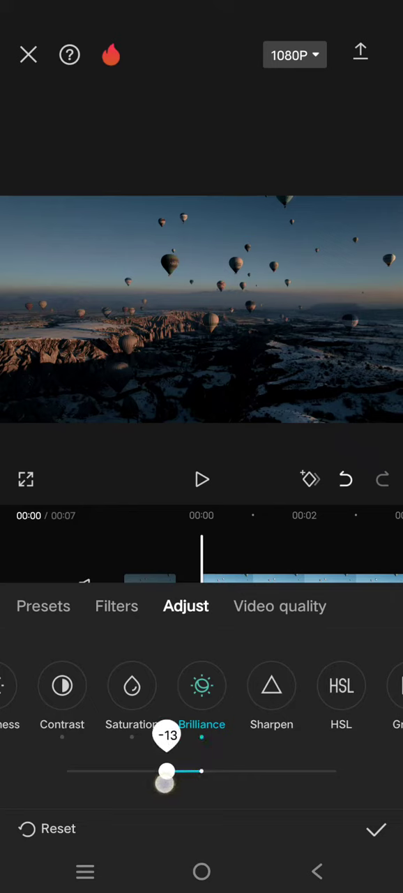
pyautogui.moveTo(167, 771); pyautogui.dragTo(162, 771)
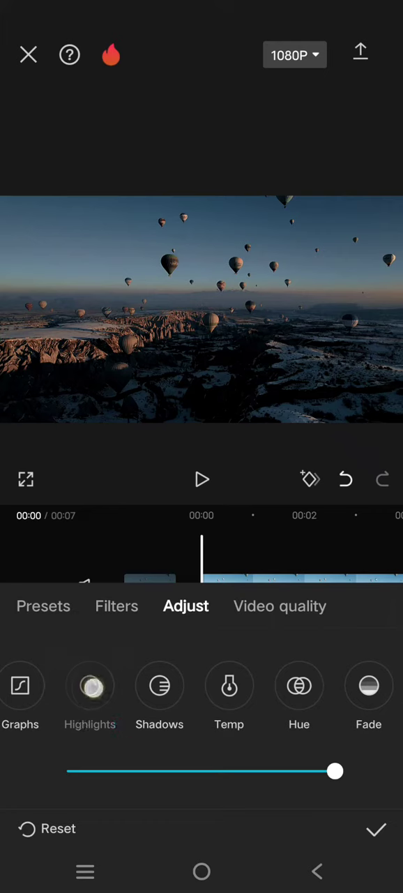
# Step: Set Highlights to -21 and Shadows to 8, confirm the Adjust1 layer, and play the clip
pyautogui.moveTo(335, 771); pyautogui.dragTo(143, 771)
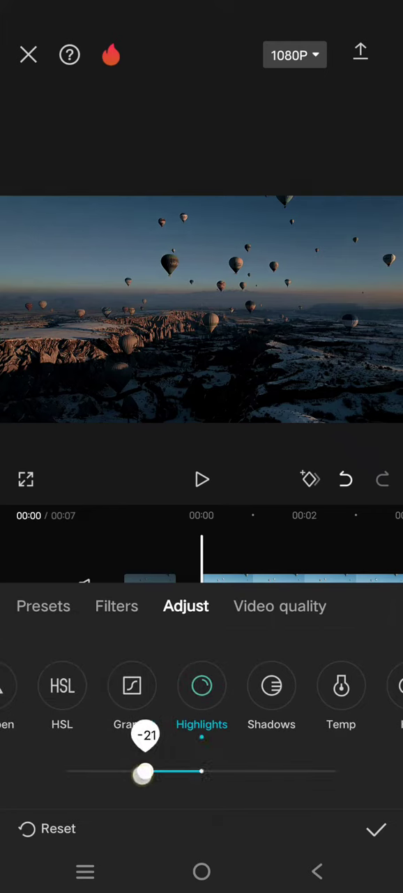
pyautogui.moveTo(145, 772); pyautogui.dragTo(121, 772)
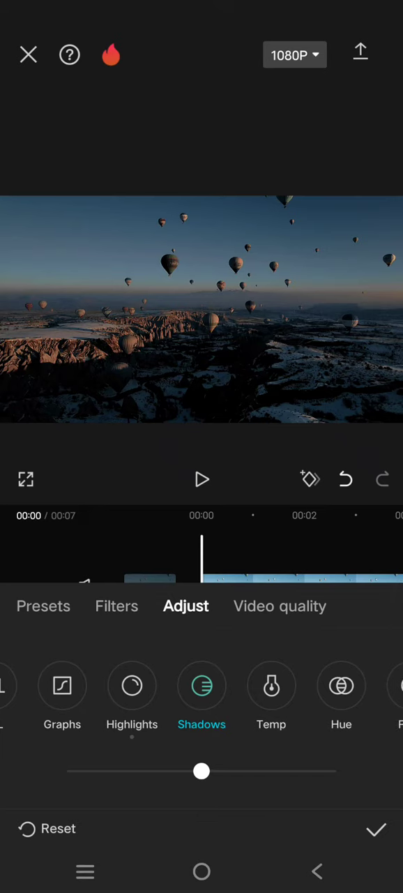
pyautogui.moveTo(202, 771); pyautogui.dragTo(223, 771)
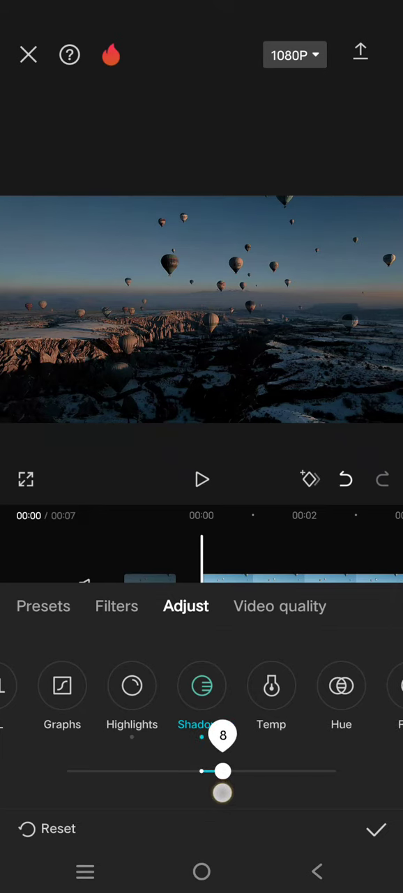
pyautogui.click(376, 829)
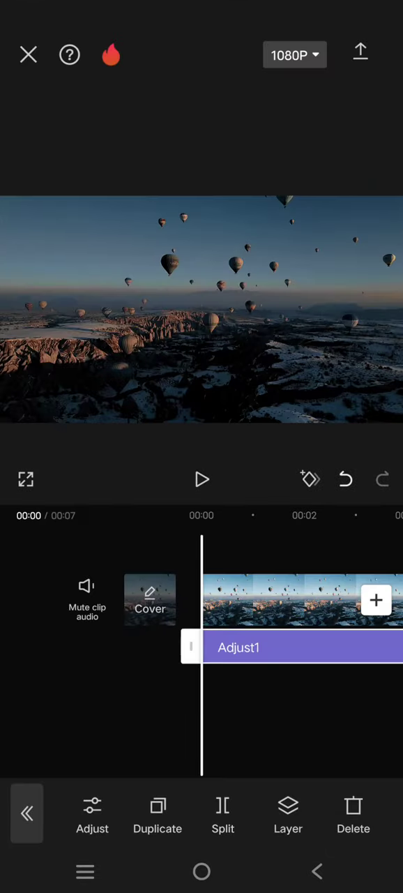
pyautogui.click(202, 479)
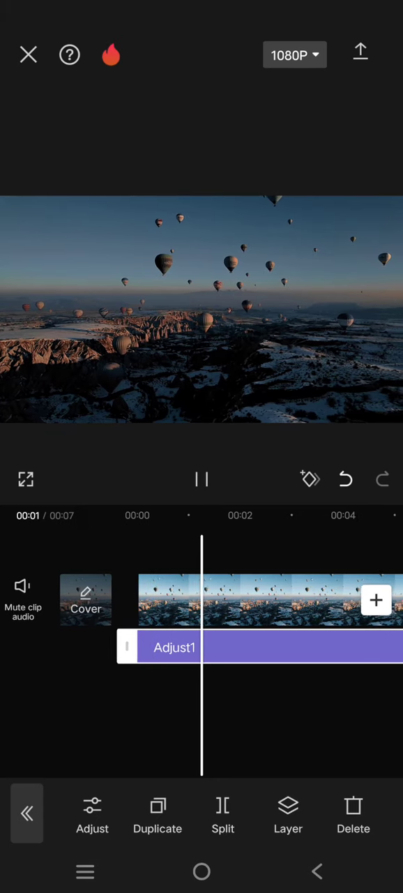